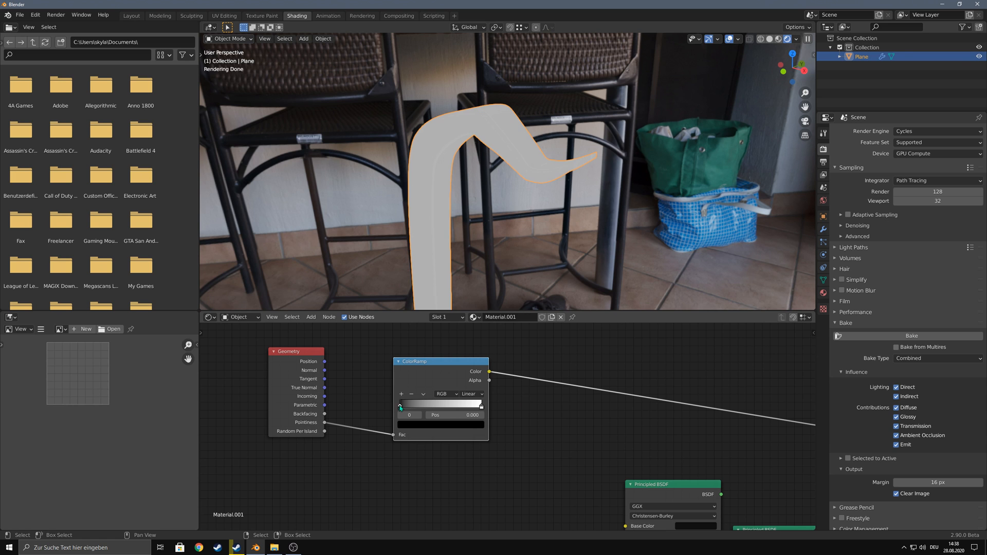
# Step: Tighten the stops of both pointiness ColorRamps so only thin white edges remain on black
pyautogui.moveTo(399, 403); pyautogui.dragTo(440, 403)
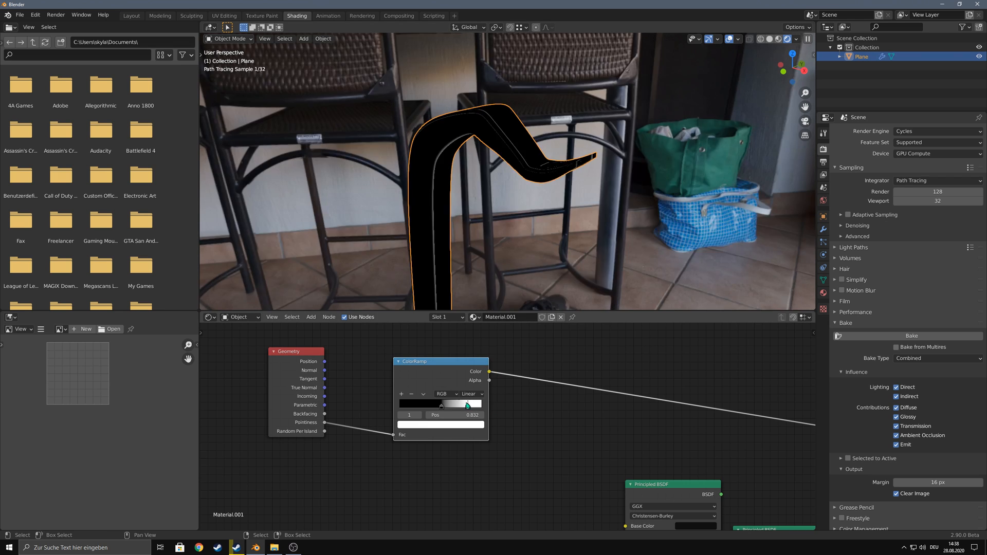
pyautogui.moveTo(467, 403); pyautogui.dragTo(445, 404)
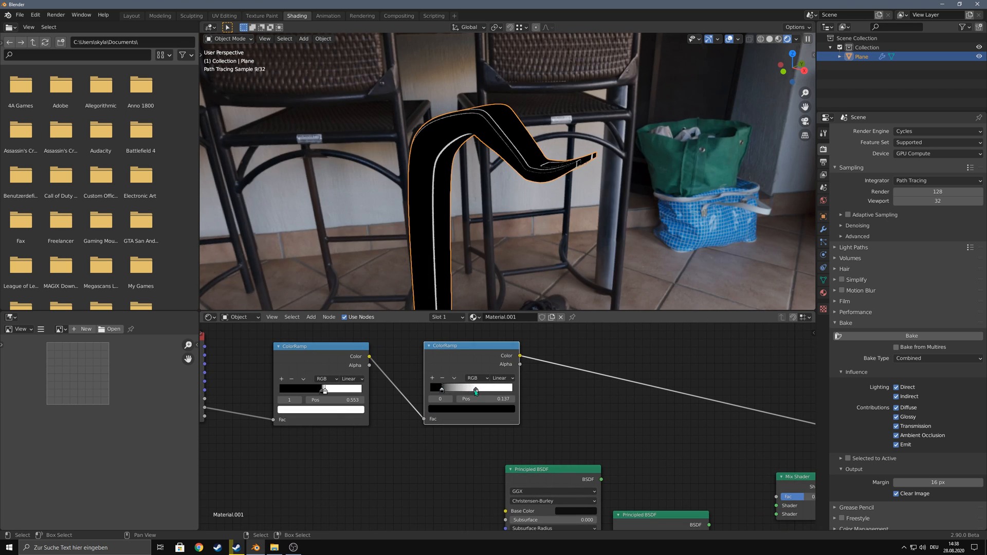
pyautogui.moveTo(441, 389); pyautogui.dragTo(474, 388)
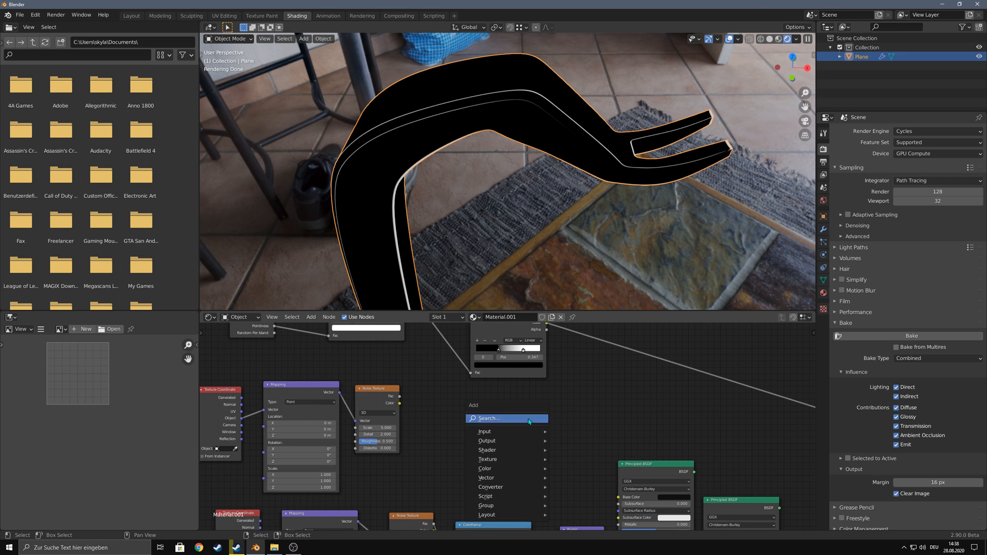
# Step: Add noise-texture mask nodes and combine them with the pointiness edge mask
pyautogui.click(509, 418)
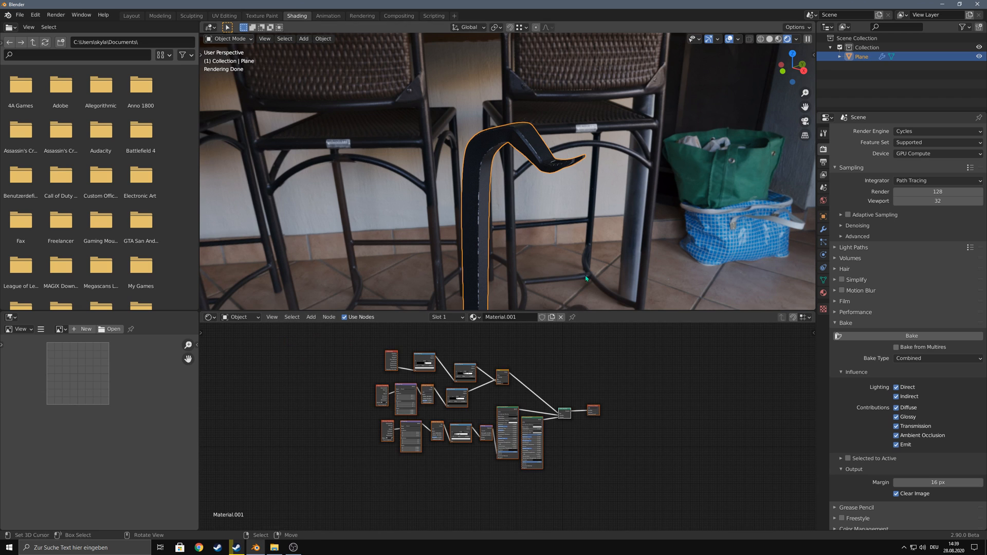
# Step: Set the render engine to Eevee in Render Properties
pyautogui.click(935, 131)
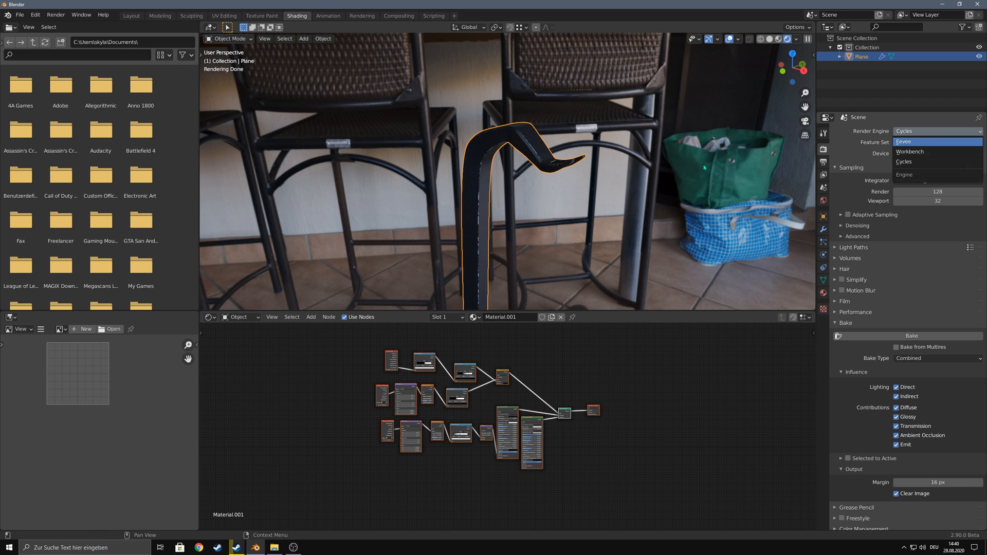
pyautogui.click(902, 142)
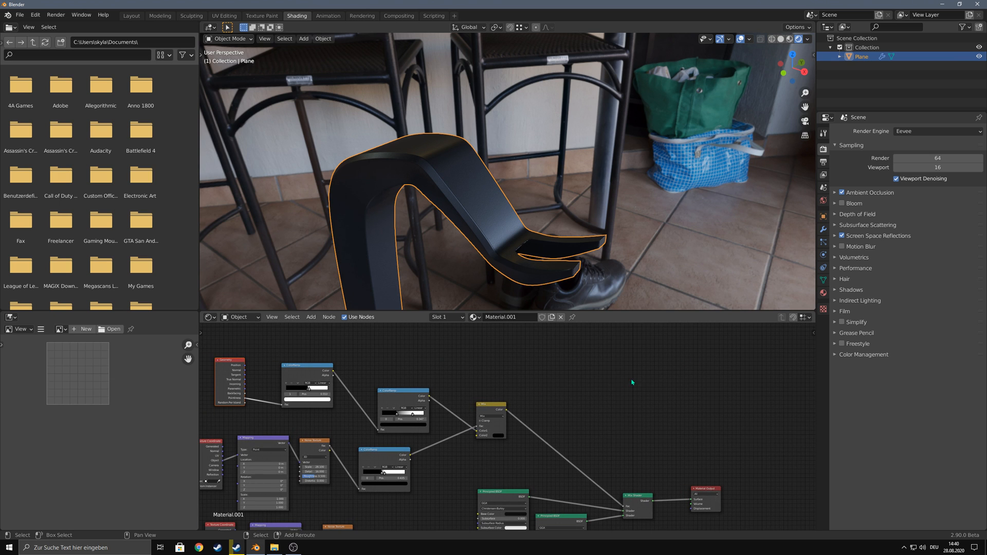
# Step: Add an Image Texture node with a new image named 'PointinessMask', and relink the combined mask output
pyautogui.write('ima')
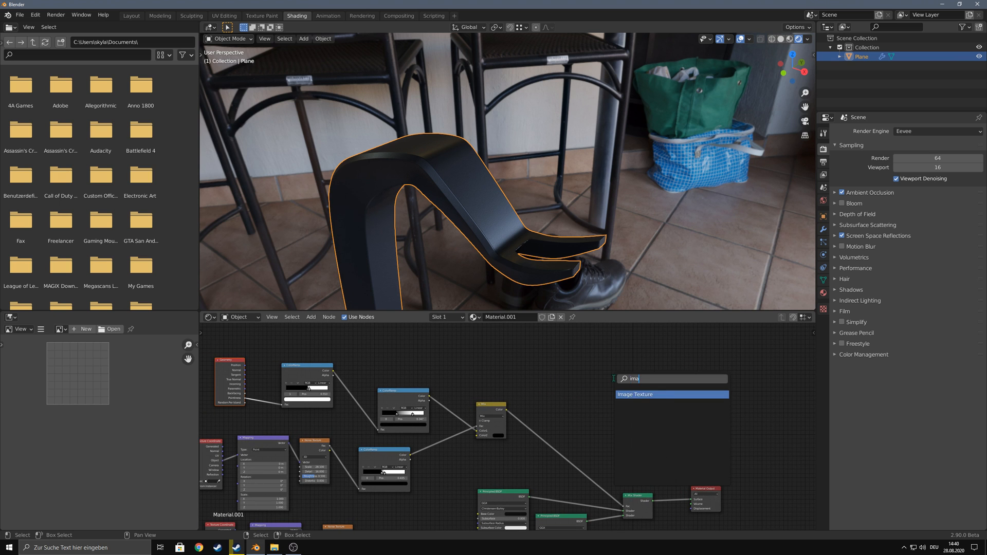
pyautogui.click(635, 394)
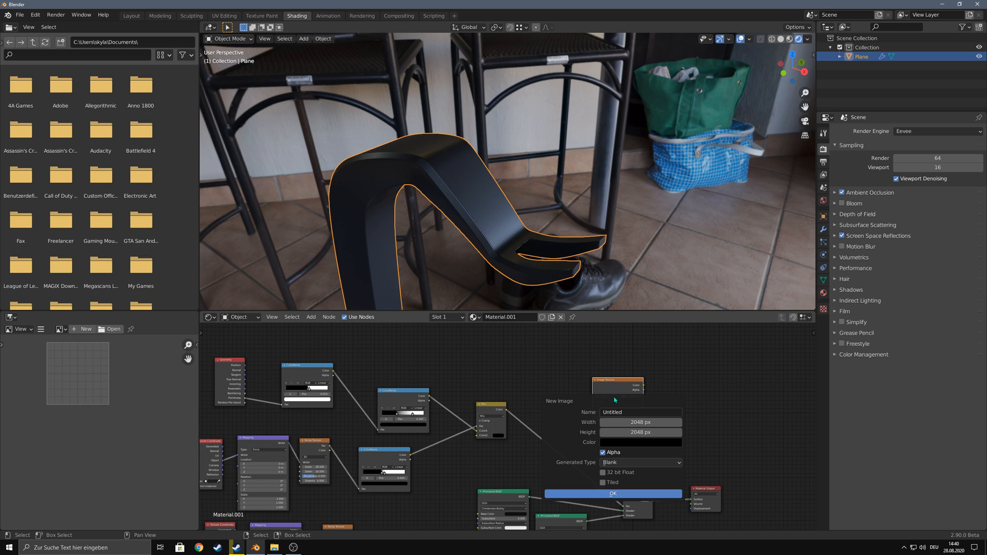
pyautogui.click(640, 412)
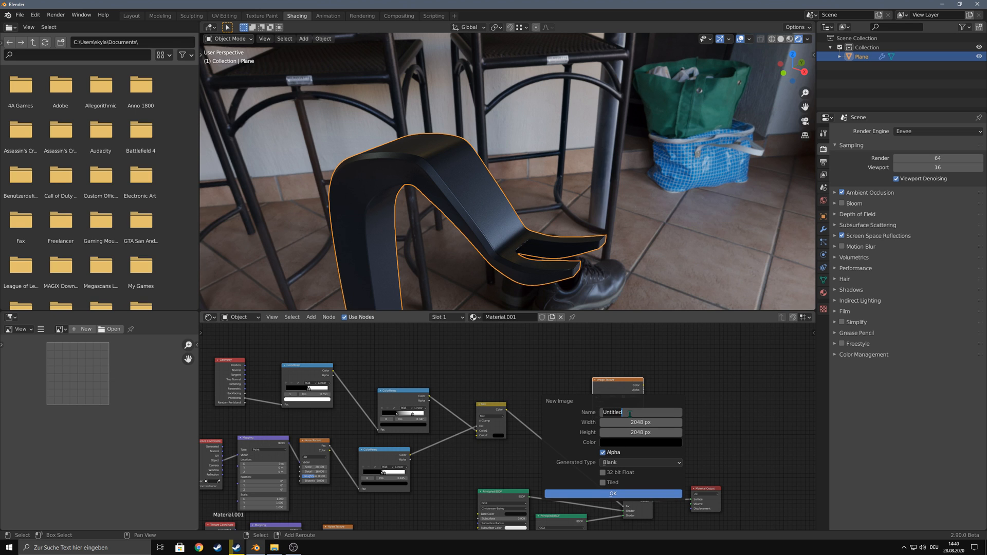
pyautogui.write('Poin')
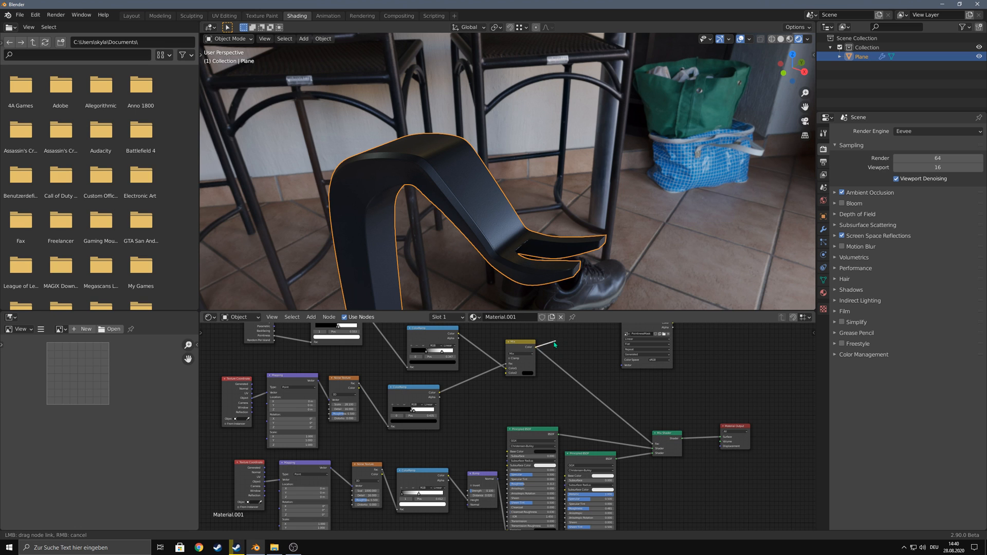
pyautogui.moveTo(554, 345); pyautogui.dragTo(723, 437)
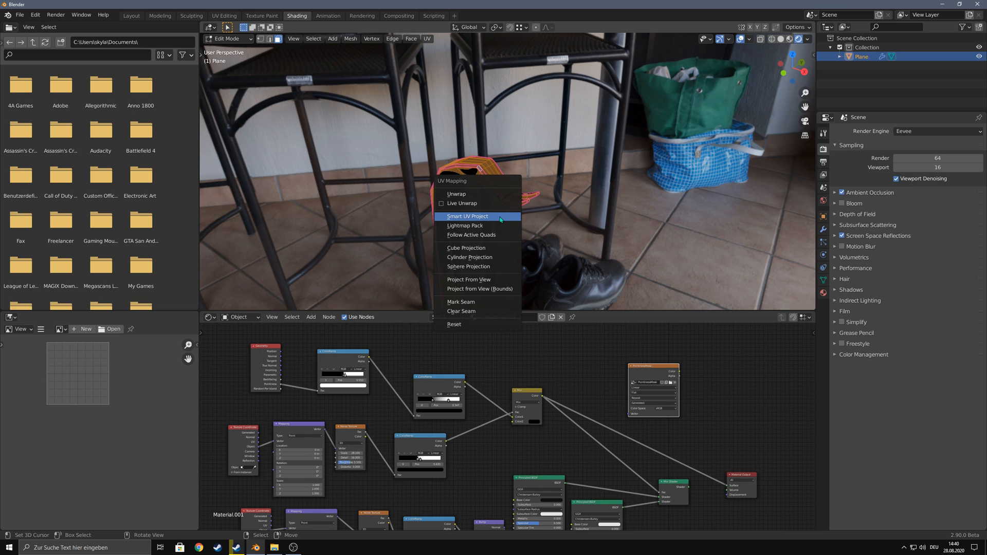
pyautogui.moveTo(491, 216)
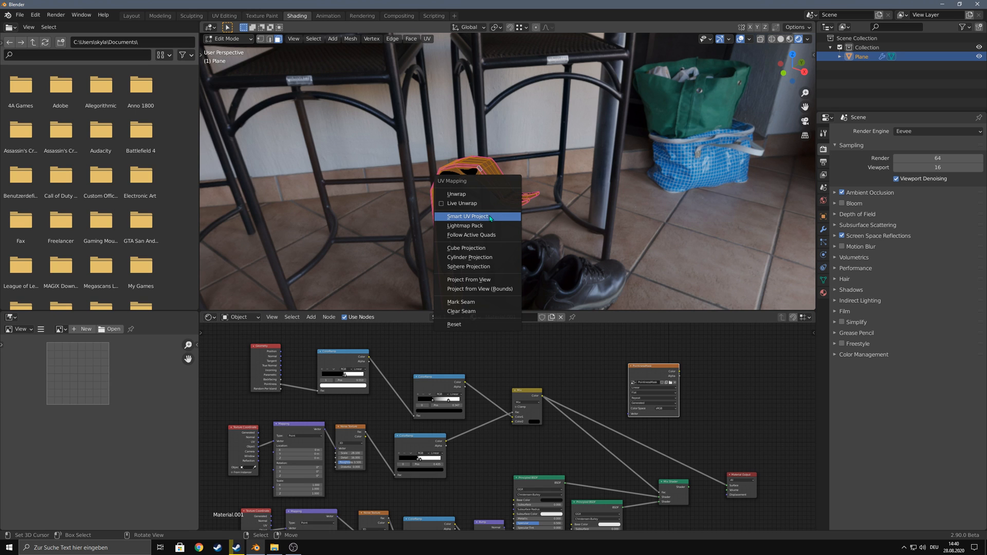
# Step: Unwrap the mesh with Smart UV Project and confirm the default settings
pyautogui.click(467, 216)
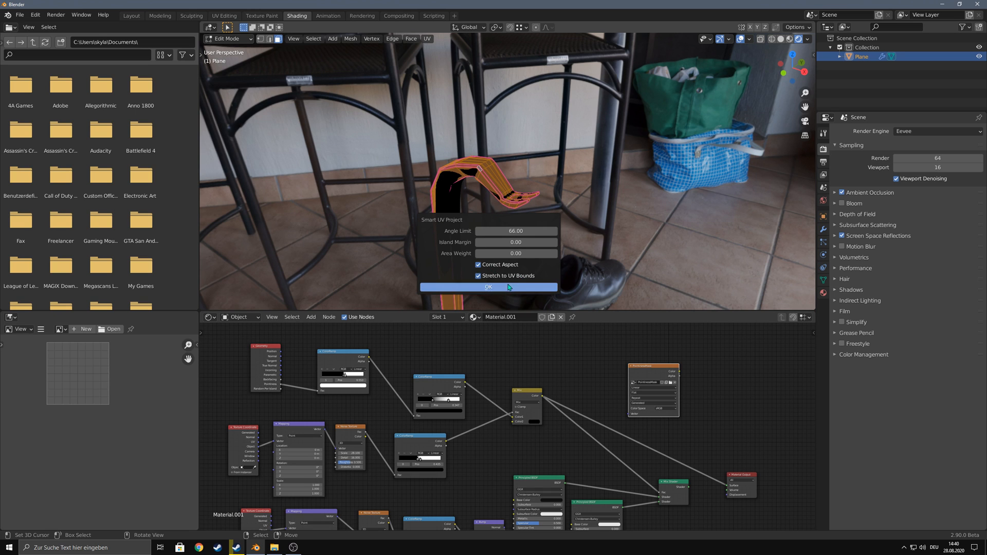
pyautogui.click(487, 287)
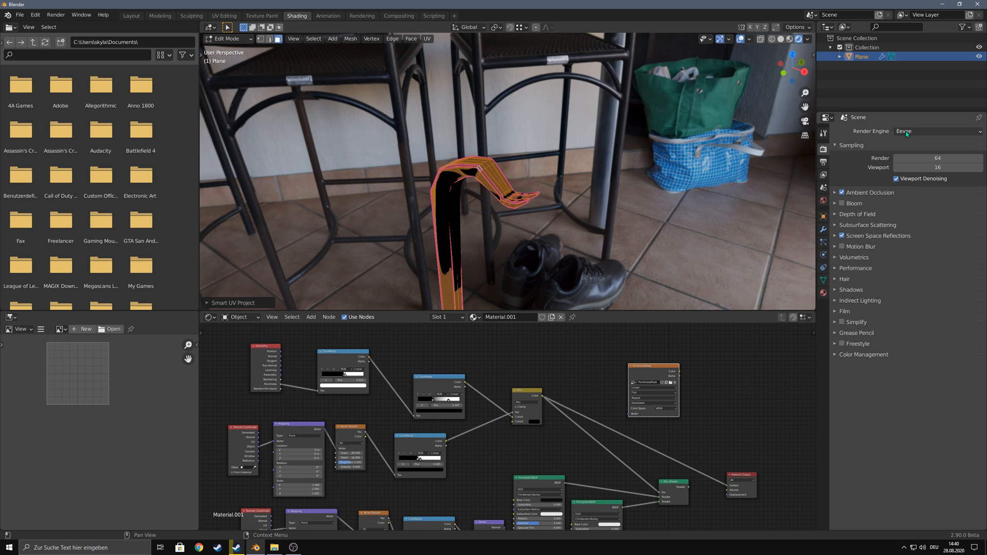
# Step: Switch the render engine to Cycles and bake the edge mask into the image
pyautogui.click(936, 131)
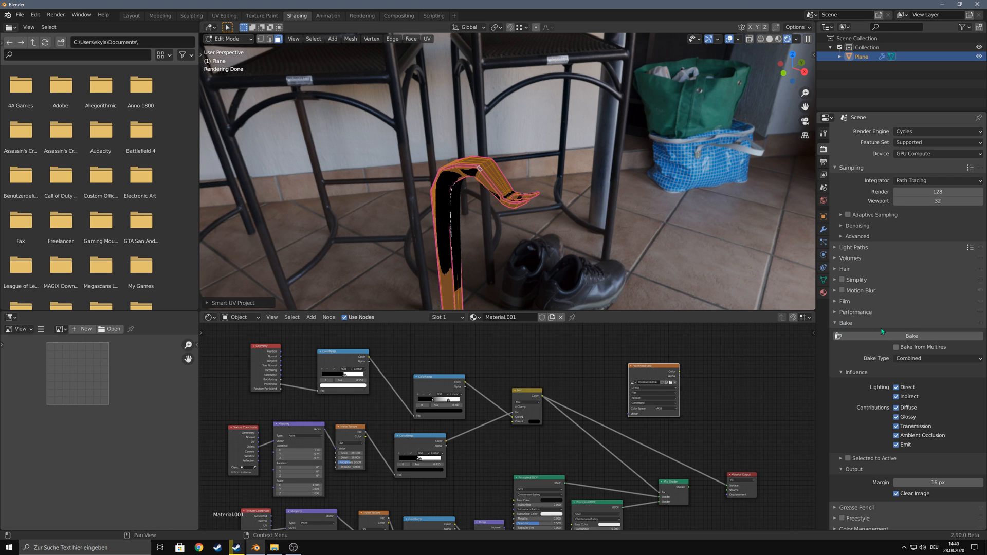
pyautogui.click(910, 335)
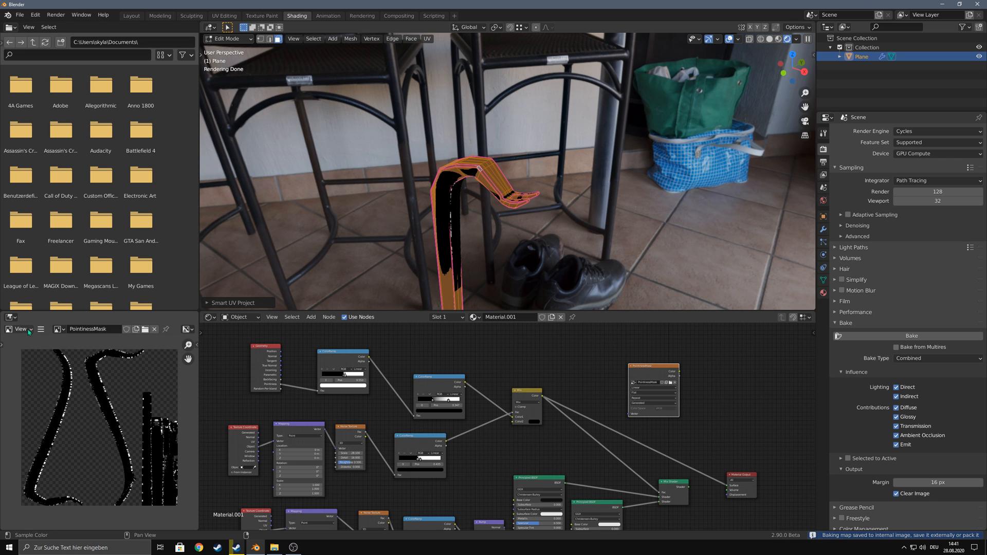
# Step: Save the baked image as PointinessMask.png on the Desktop
pyautogui.click(40, 330)
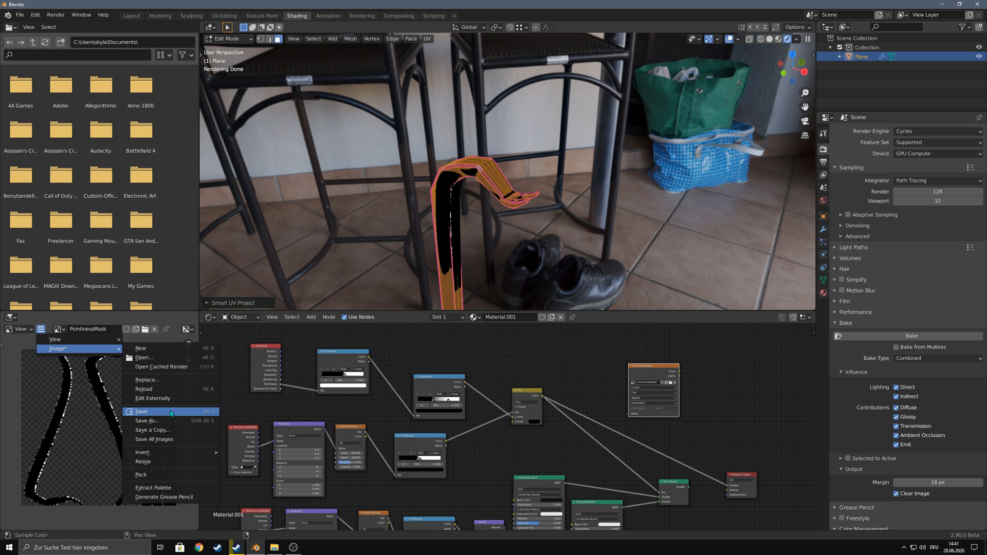
pyautogui.click(146, 421)
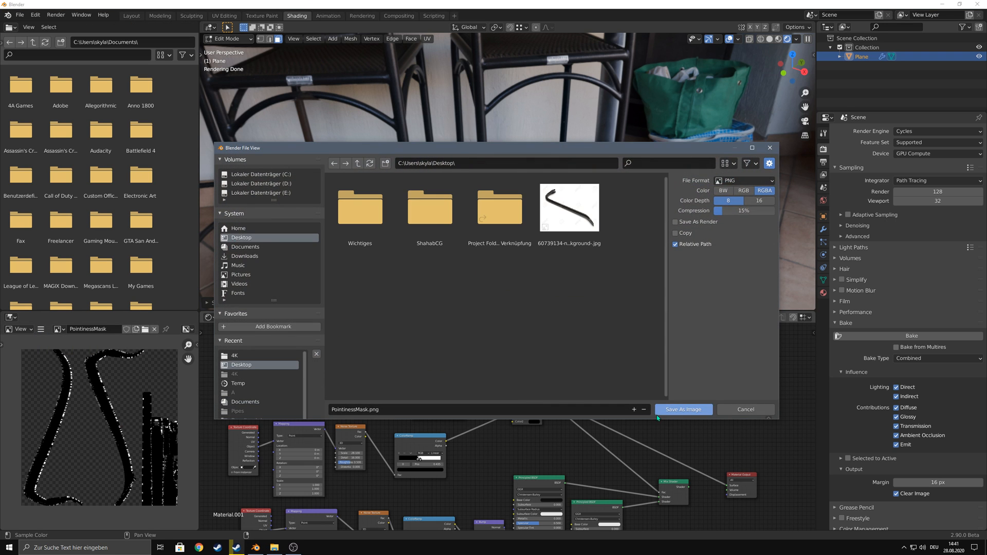
pyautogui.click(682, 409)
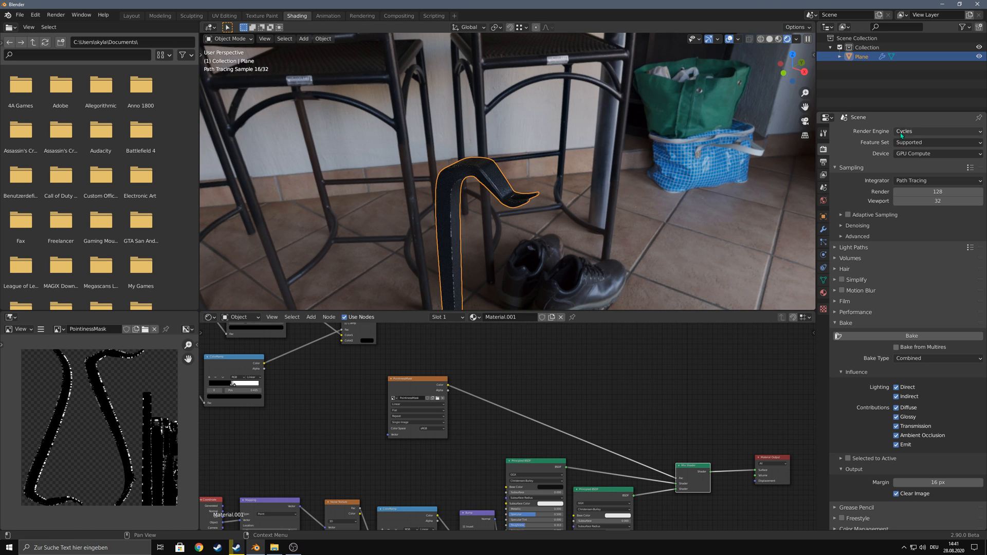
# Step: Switch the render engine back to Eevee
pyautogui.click(937, 131)
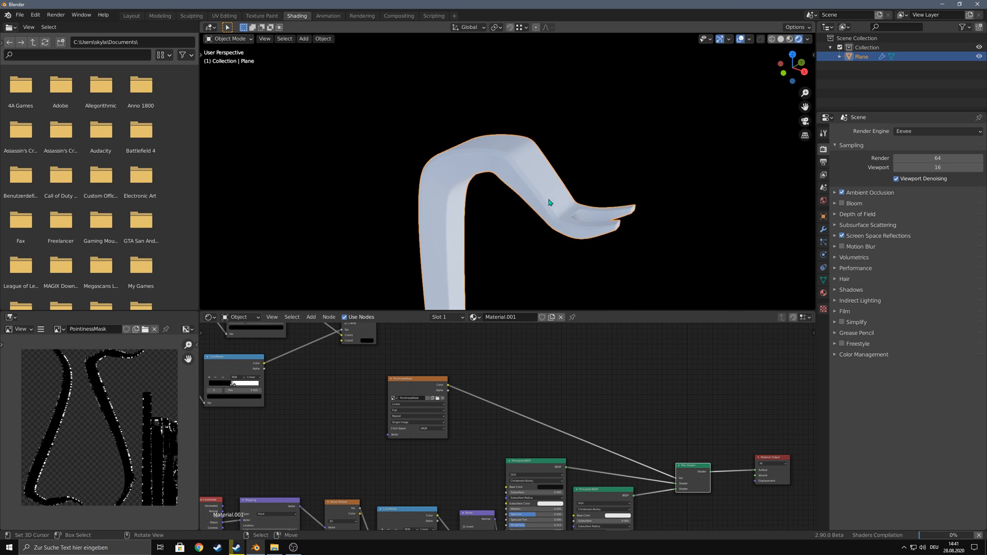